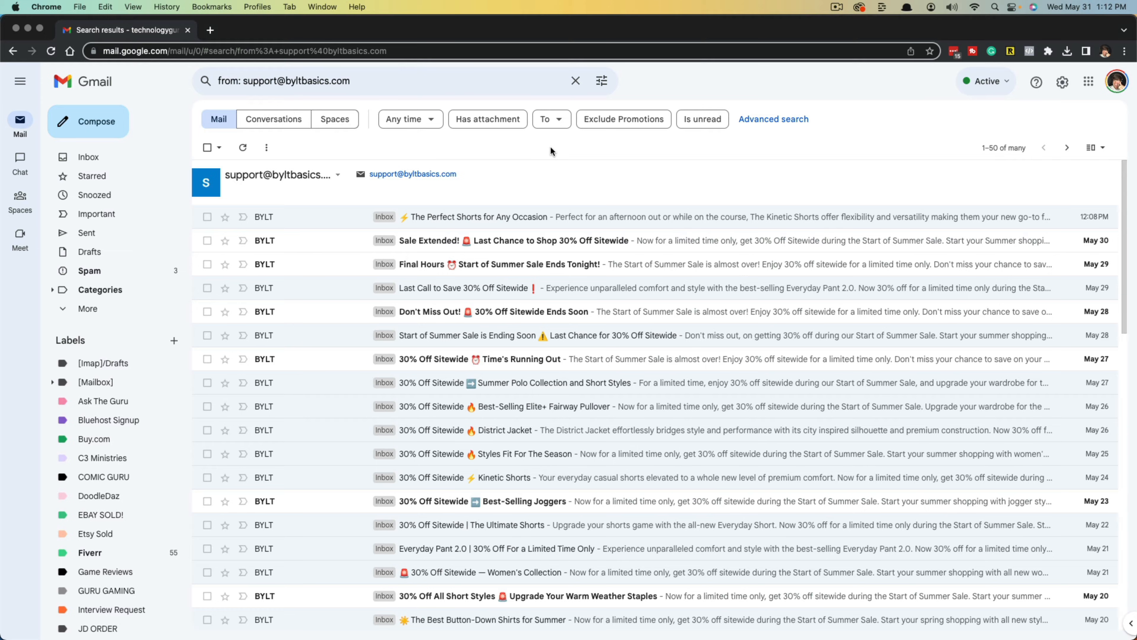
mouse_move(440, 150)
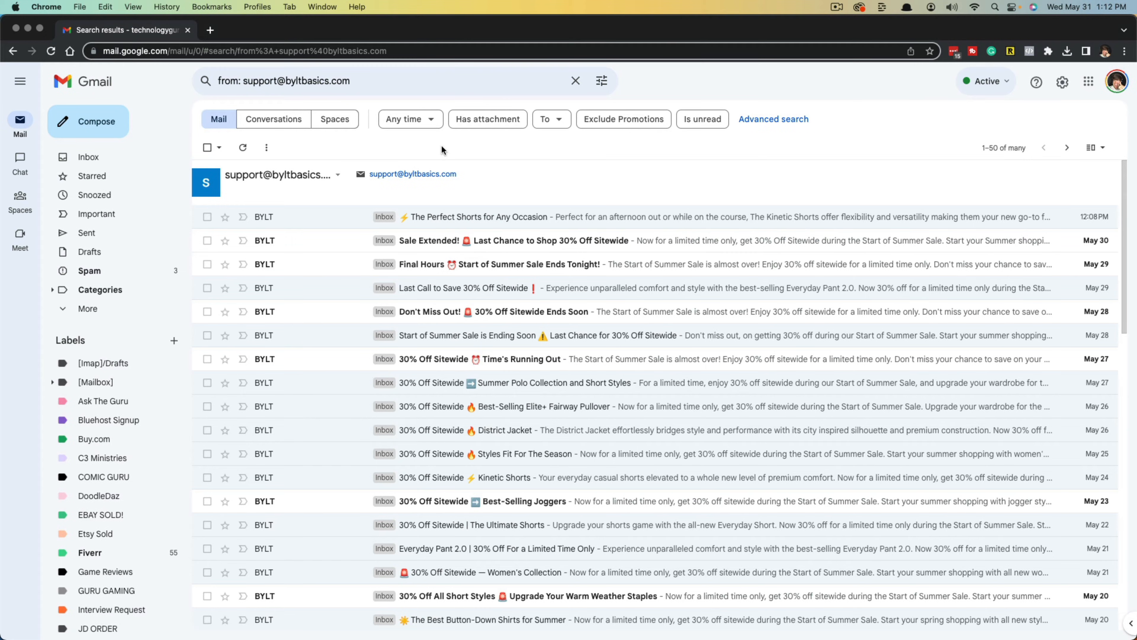
mouse_move(117, 195)
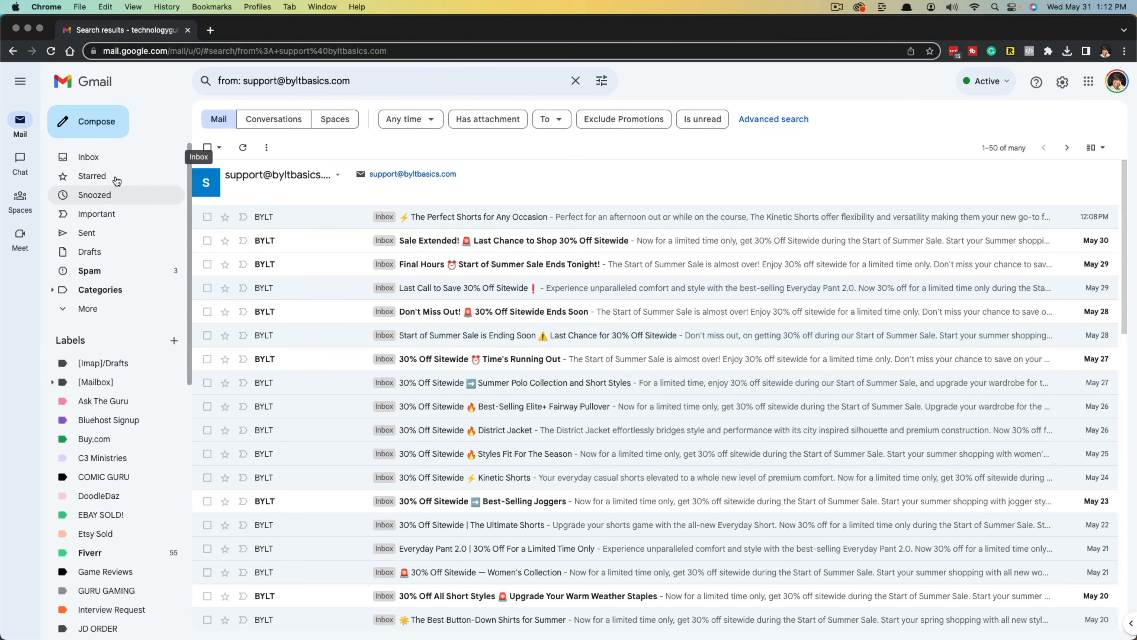
mouse_move(368, 106)
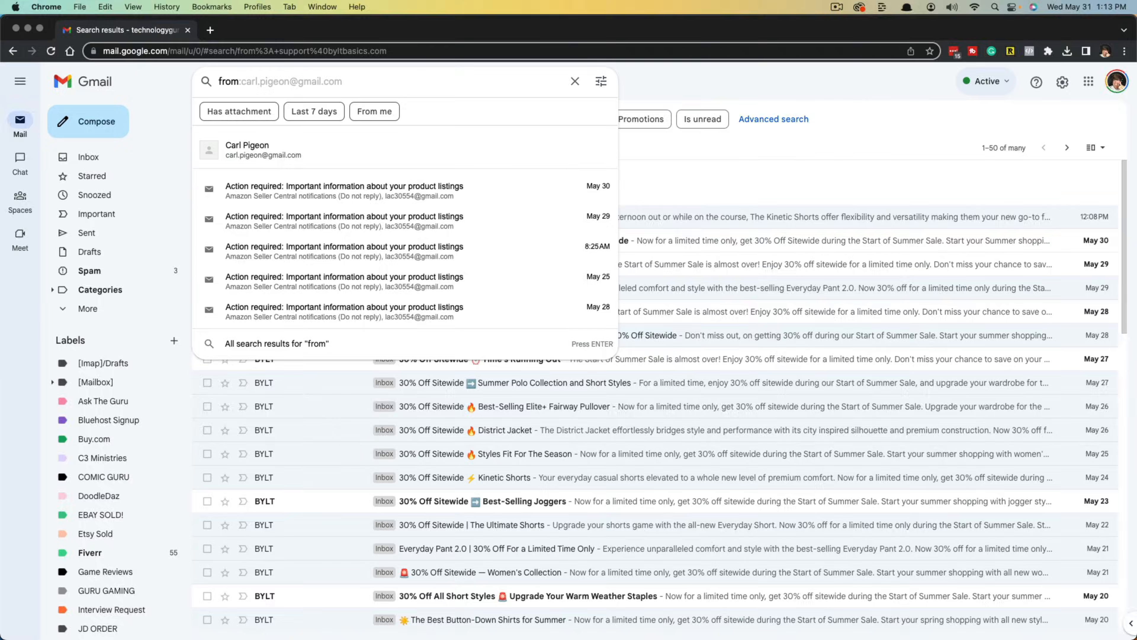
Select all conversations on the page, then extend the selection to every conversation matching the search
text(from: amazon)
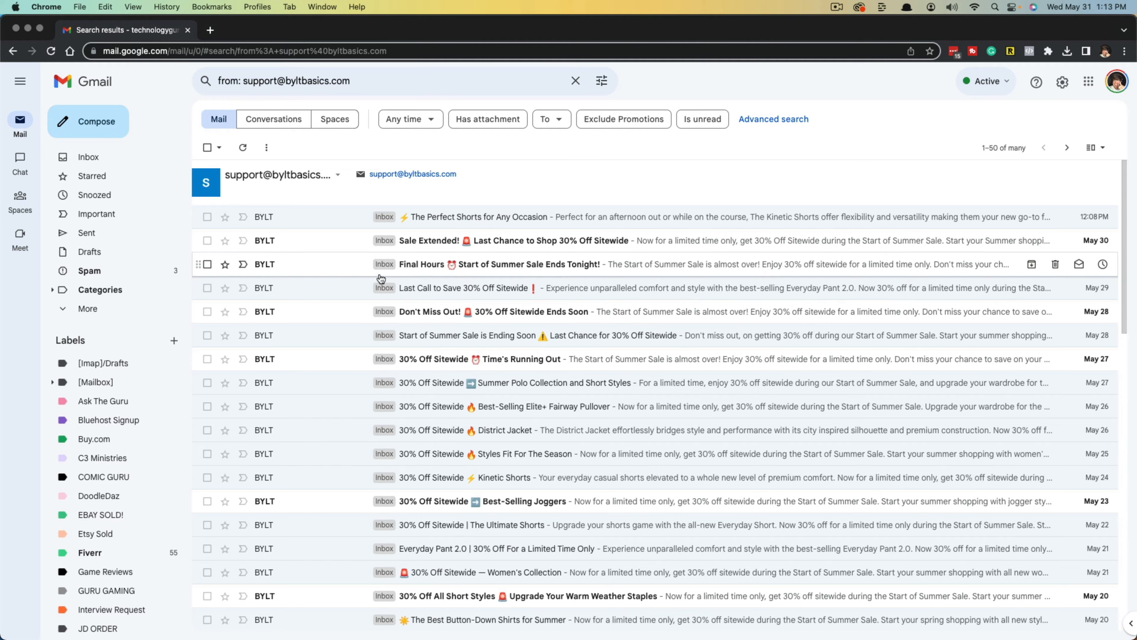
mouse_move(569, 188)
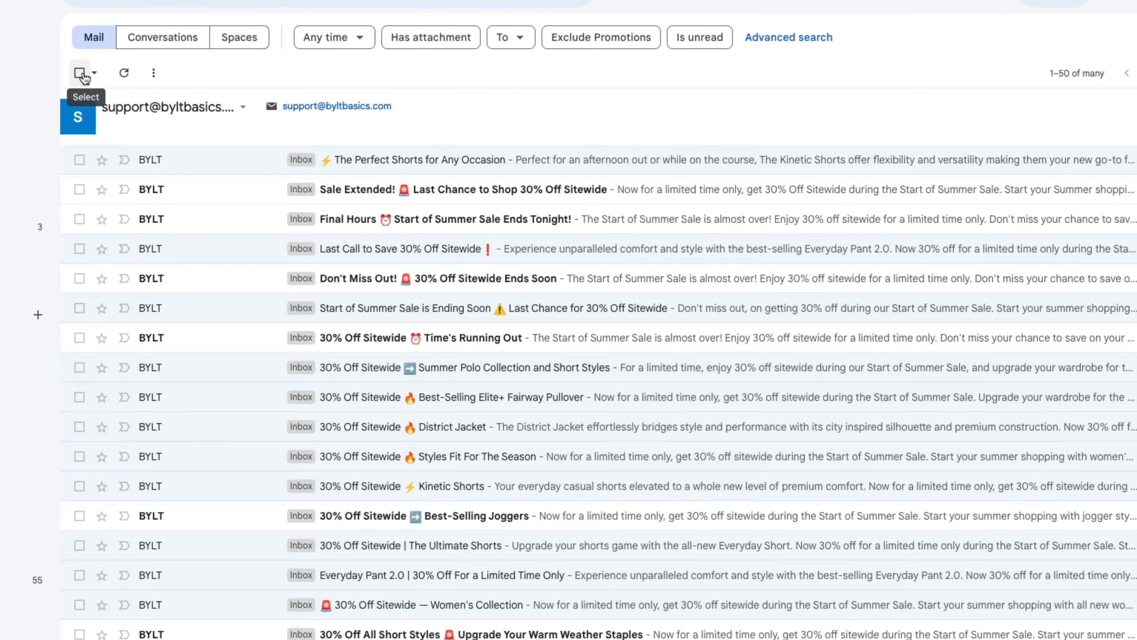
click(80, 72)
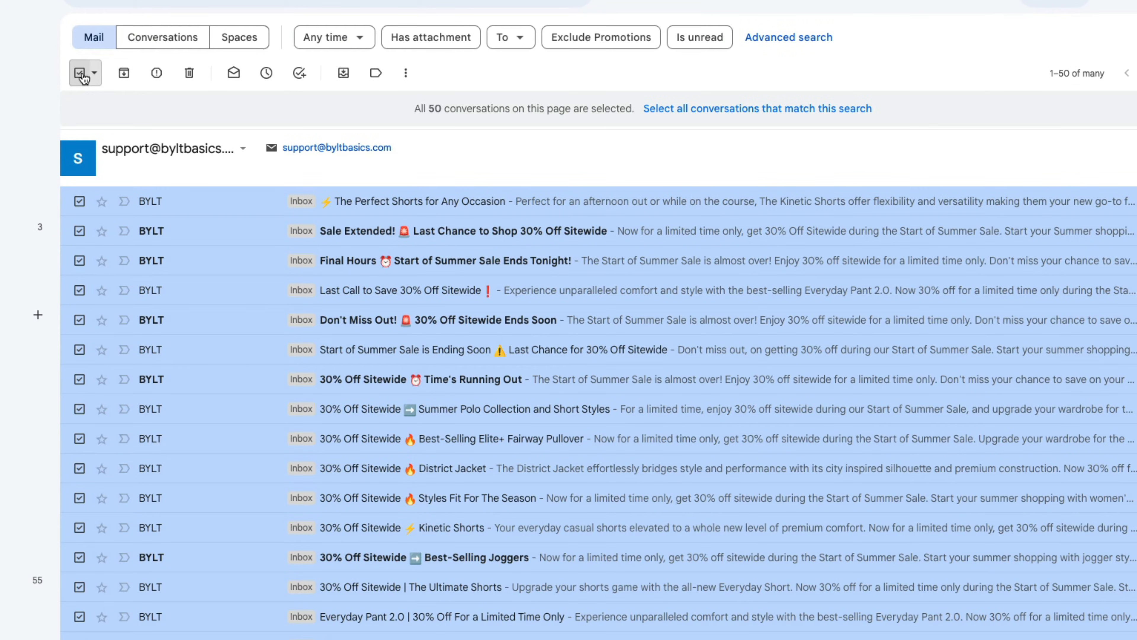
scroll(down, 3)
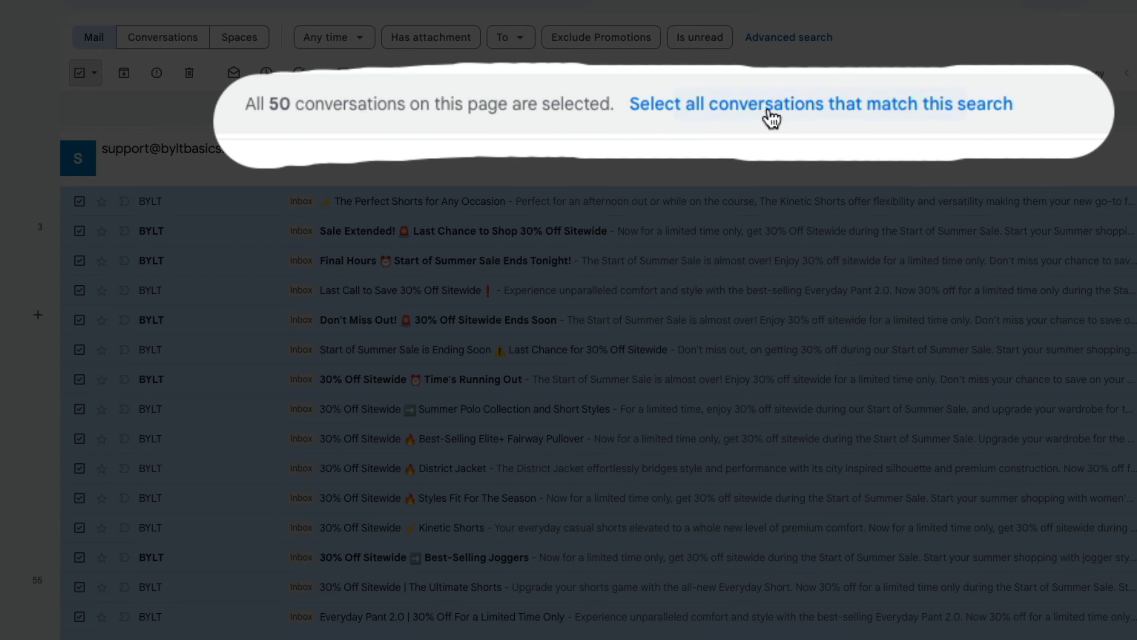
click(821, 104)
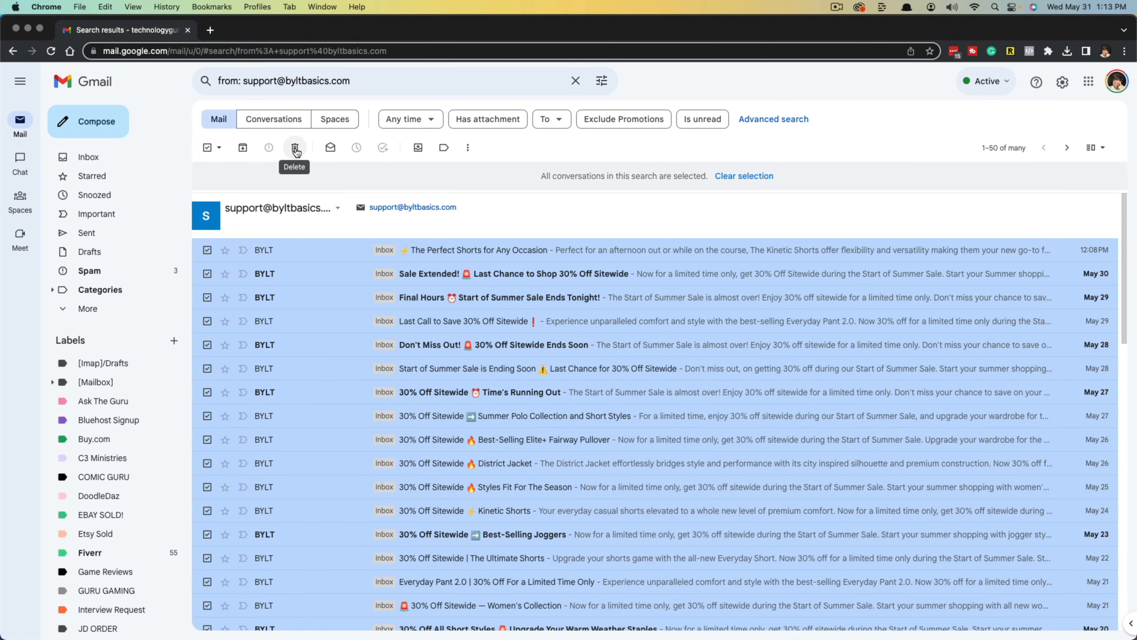
Delete the selected conversations and confirm the bulk action in the dialog
click(294, 148)
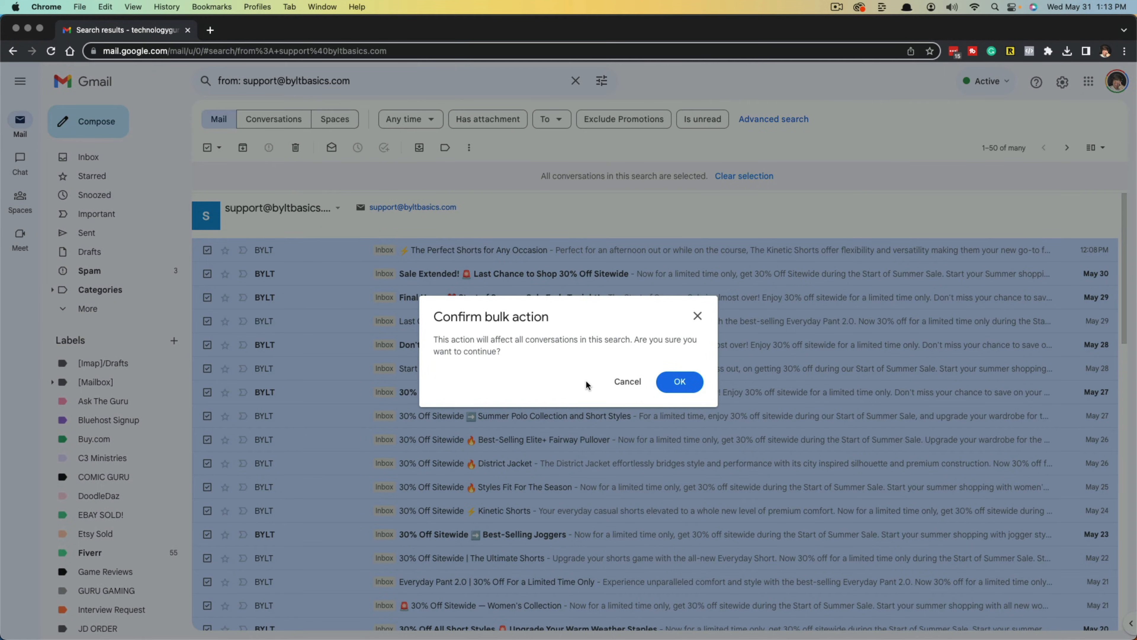
mouse_move(616, 376)
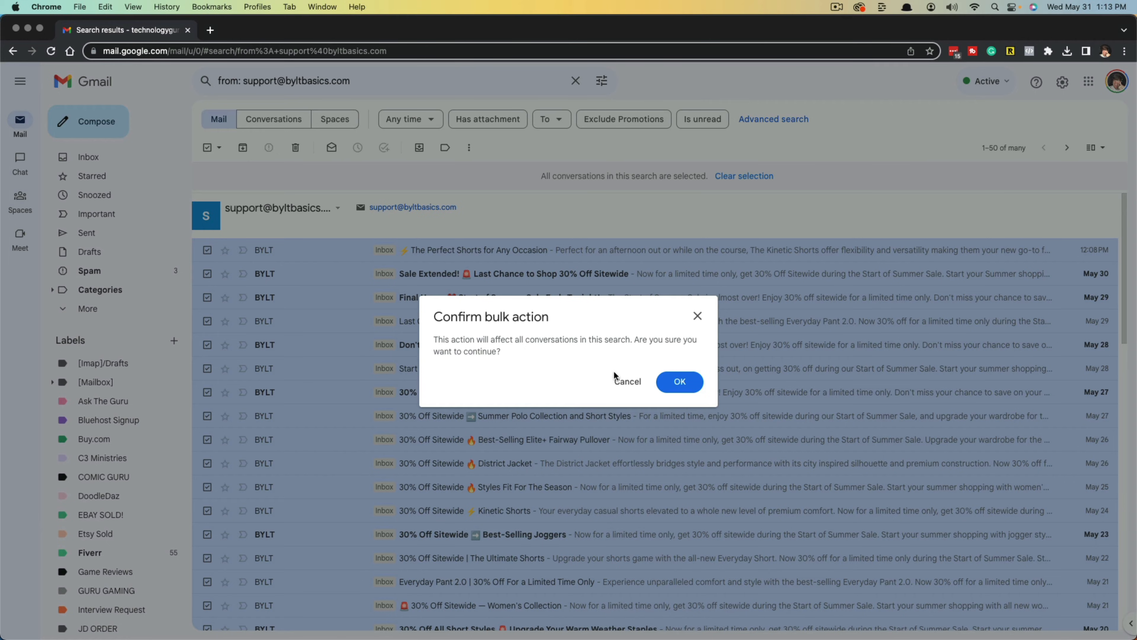
mouse_move(679, 374)
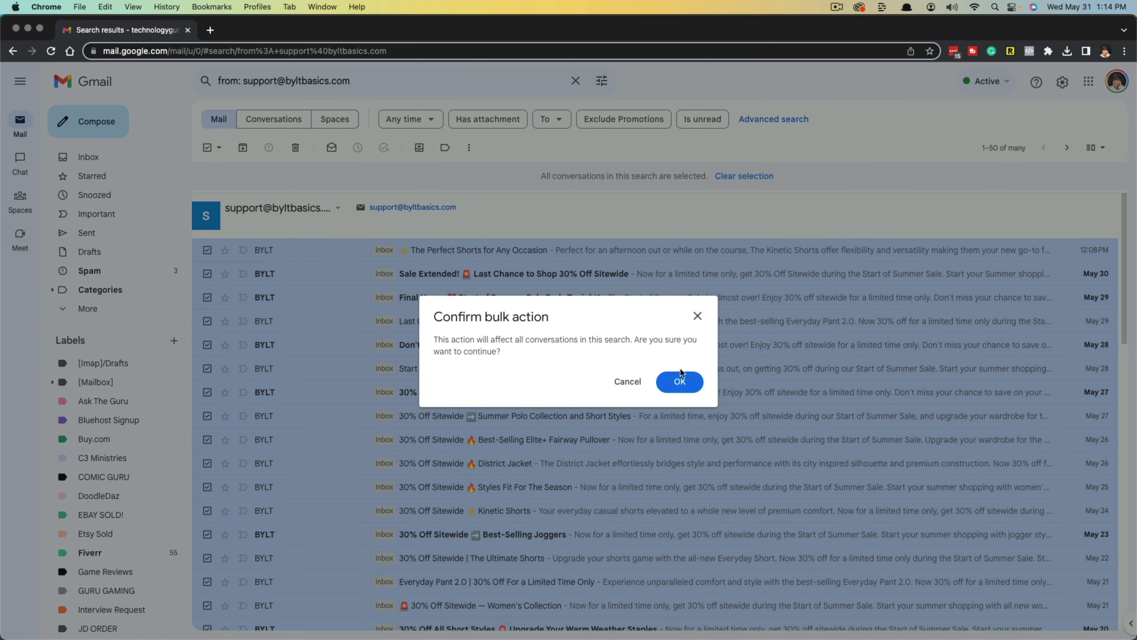
click(679, 381)
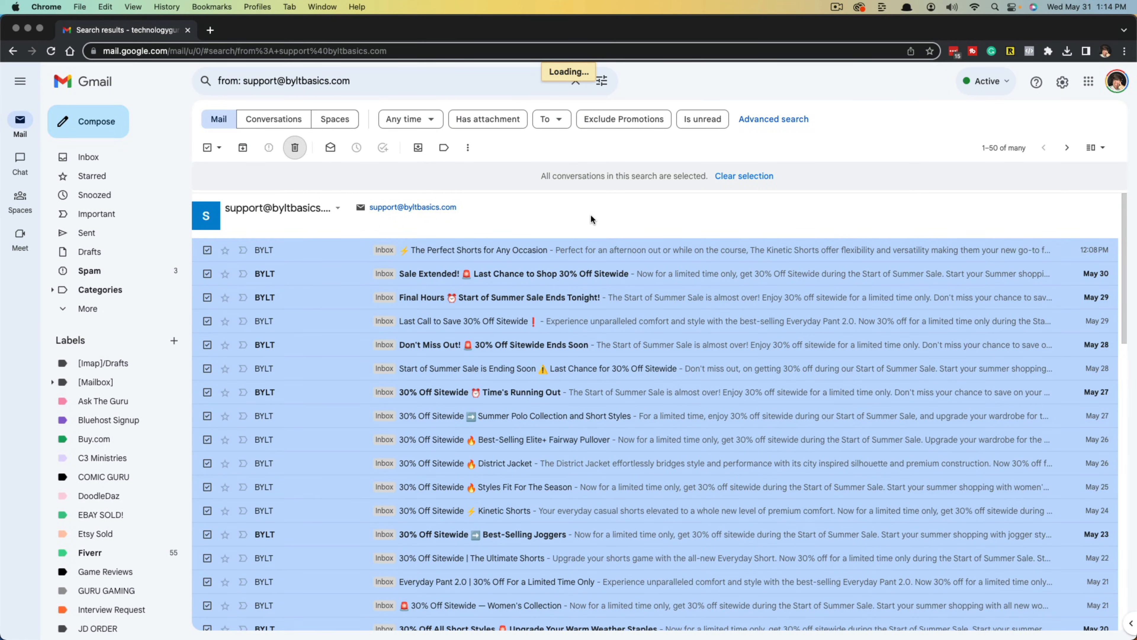
mouse_move(586, 202)
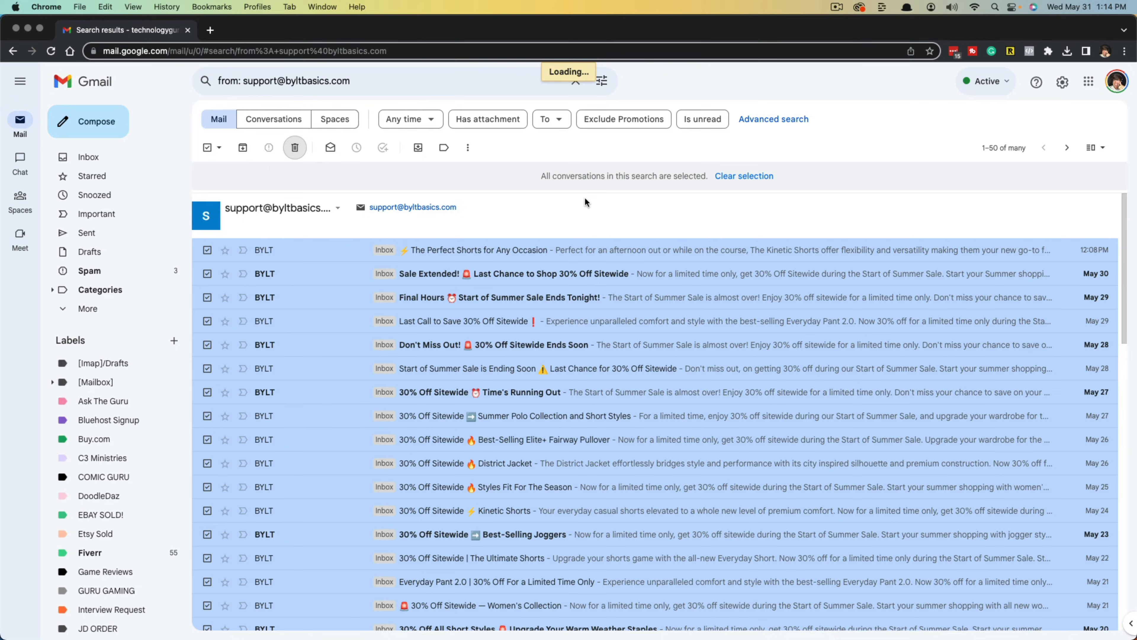
mouse_move(577, 203)
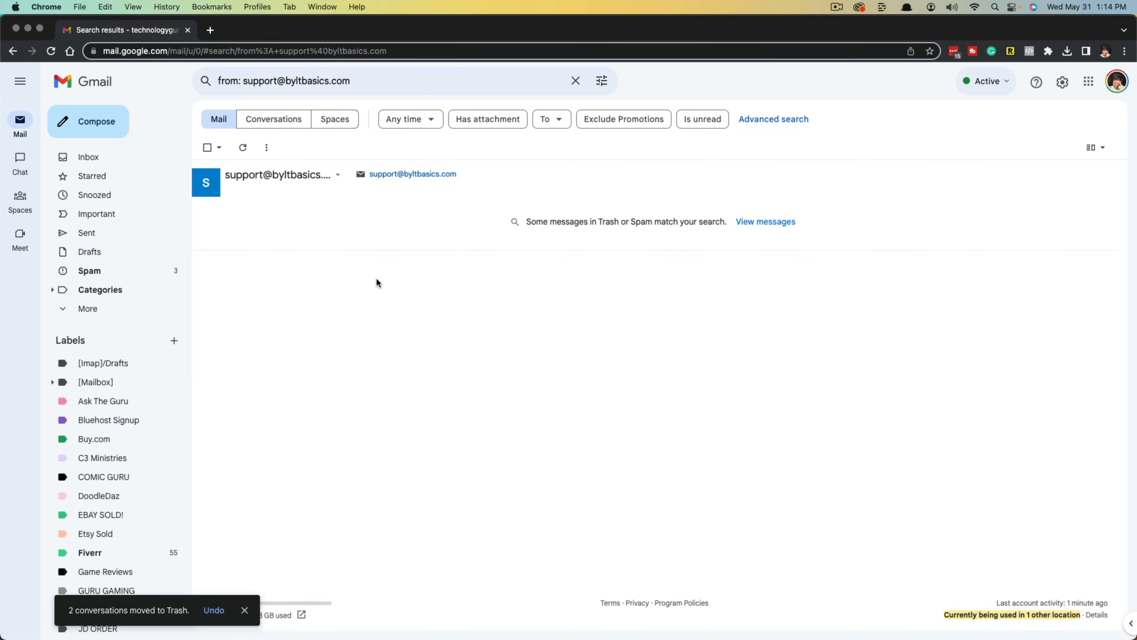
mouse_move(423, 353)
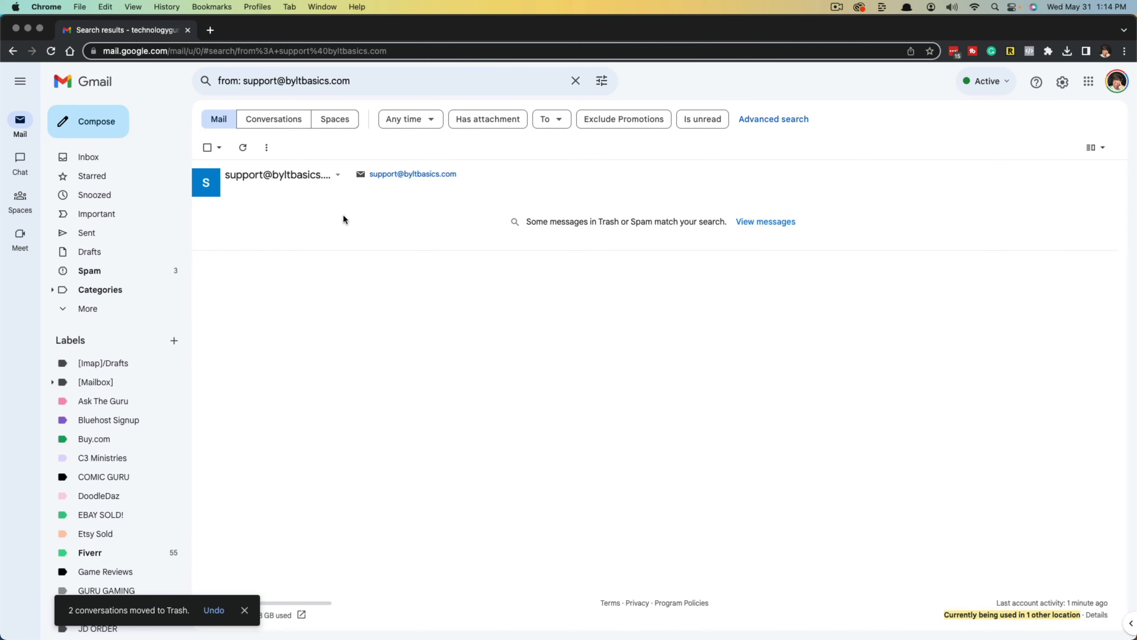
mouse_move(392, 359)
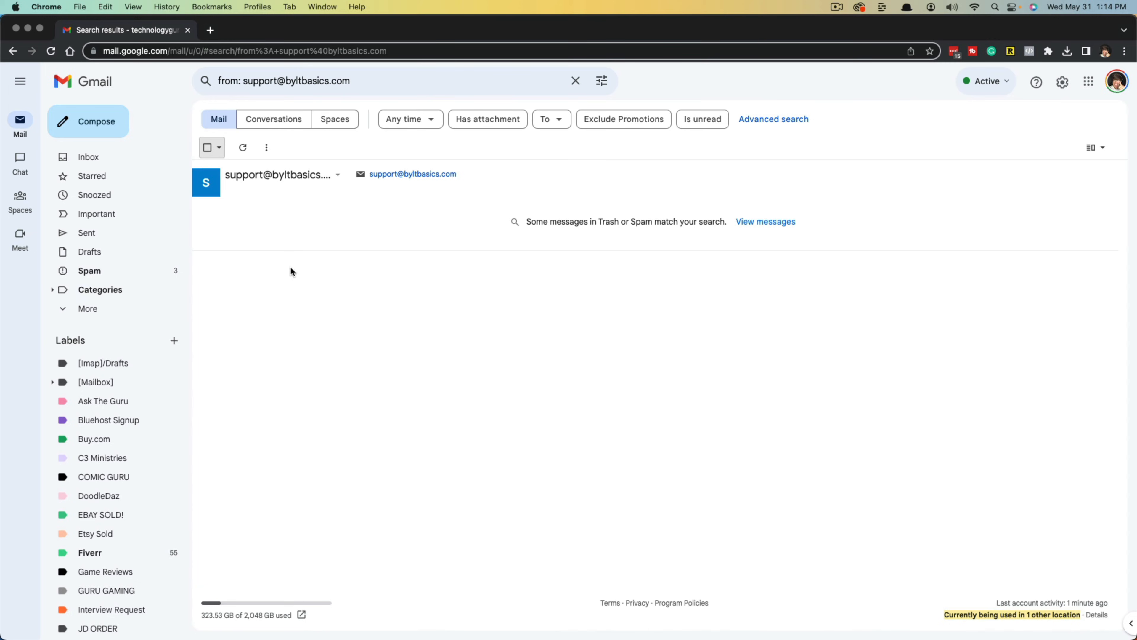
mouse_move(390, 412)
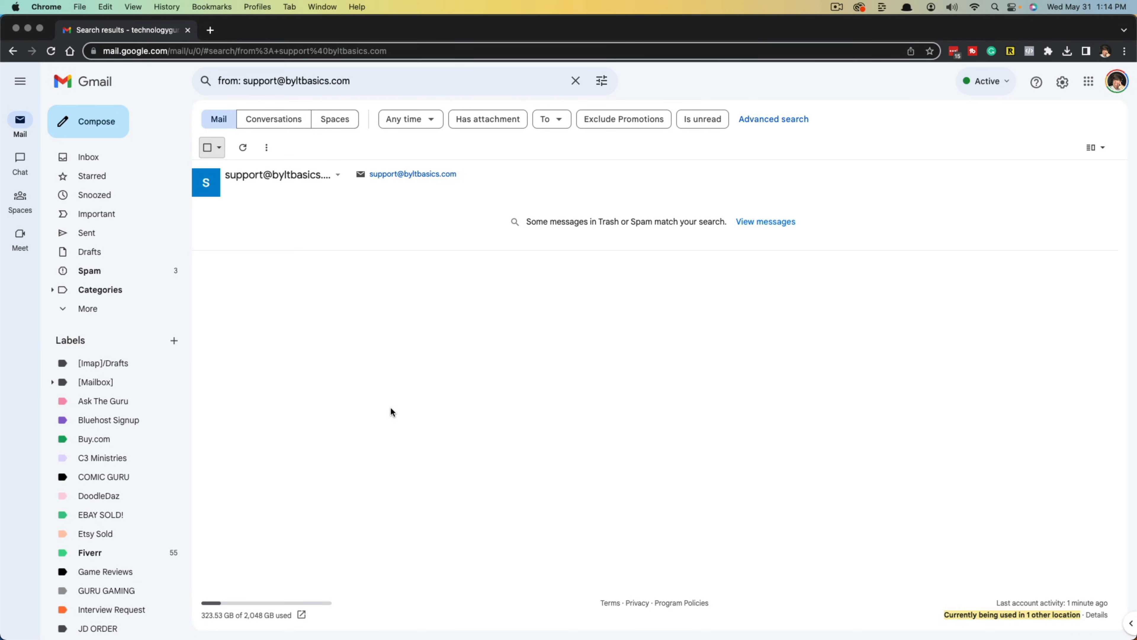
mouse_move(390, 416)
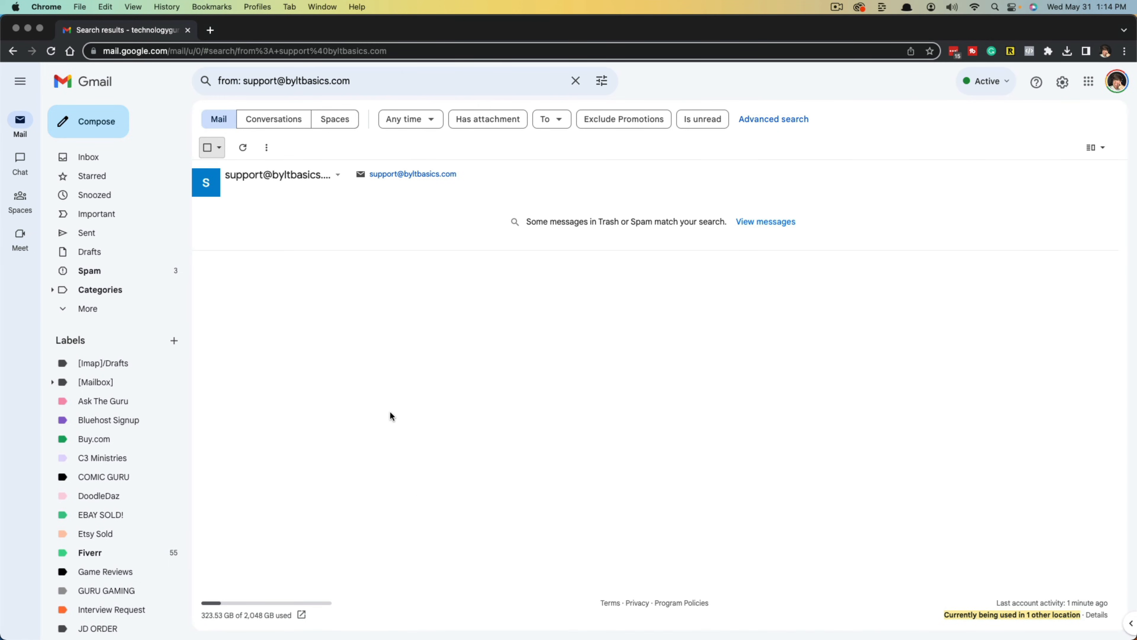
mouse_move(234, 374)
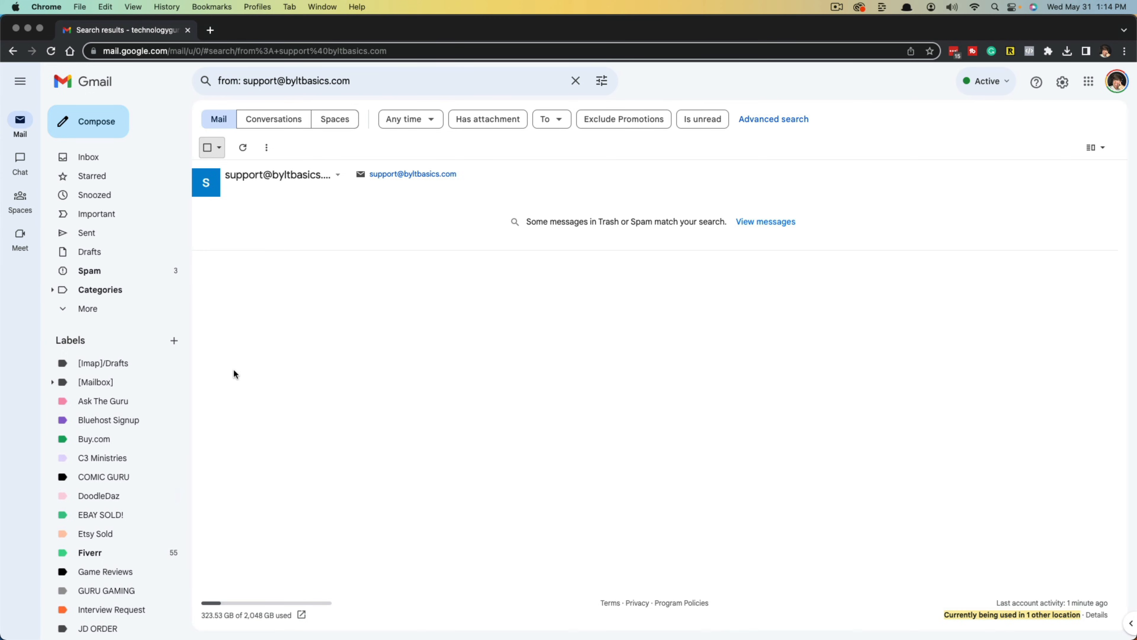